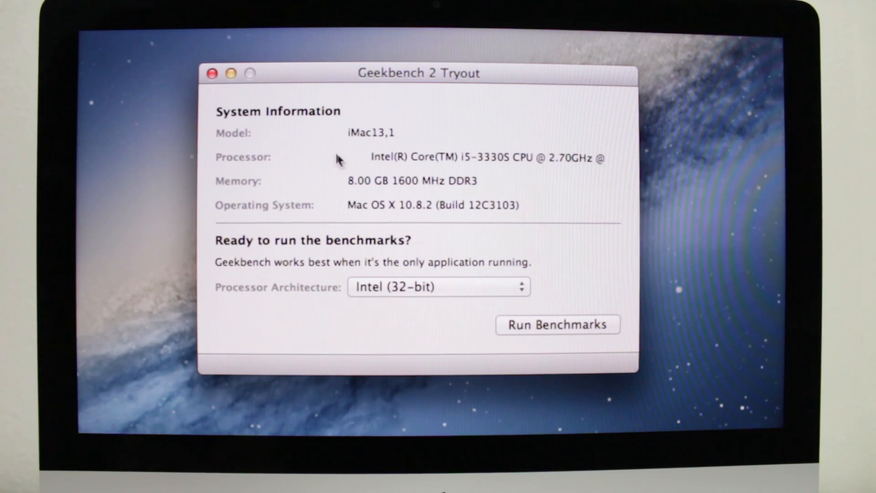
mouse_move(381, 193)
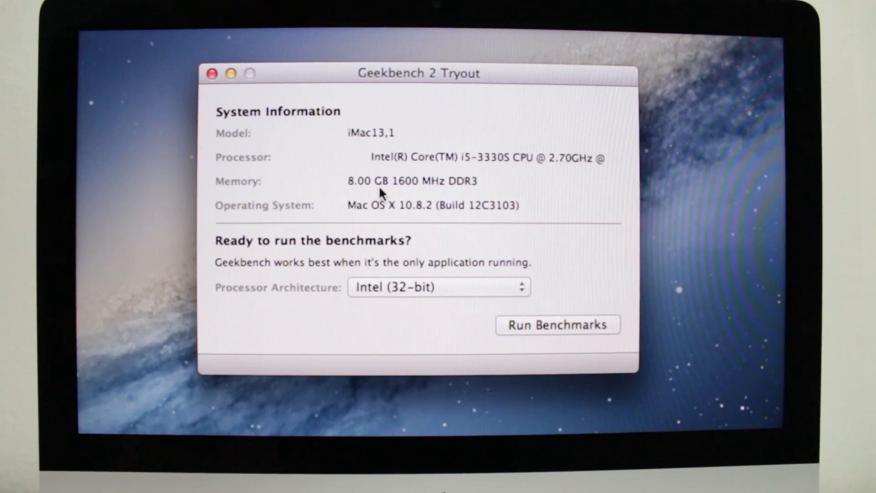
mouse_move(483, 183)
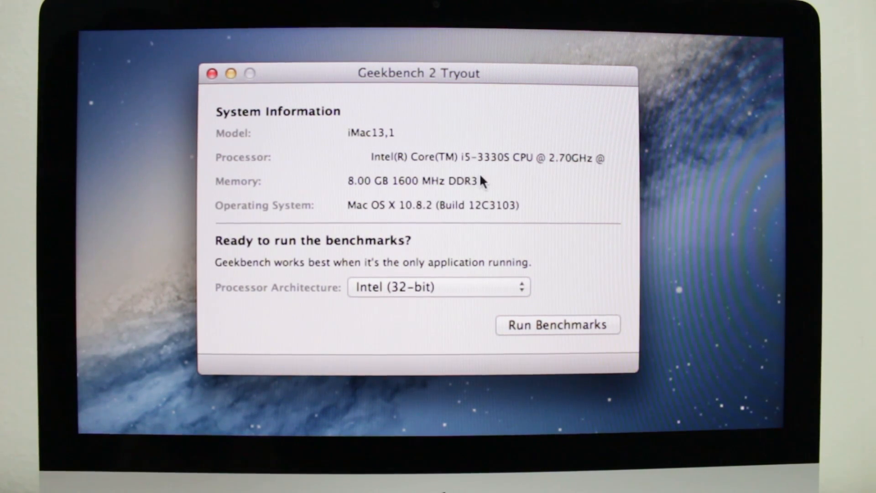
mouse_move(503, 173)
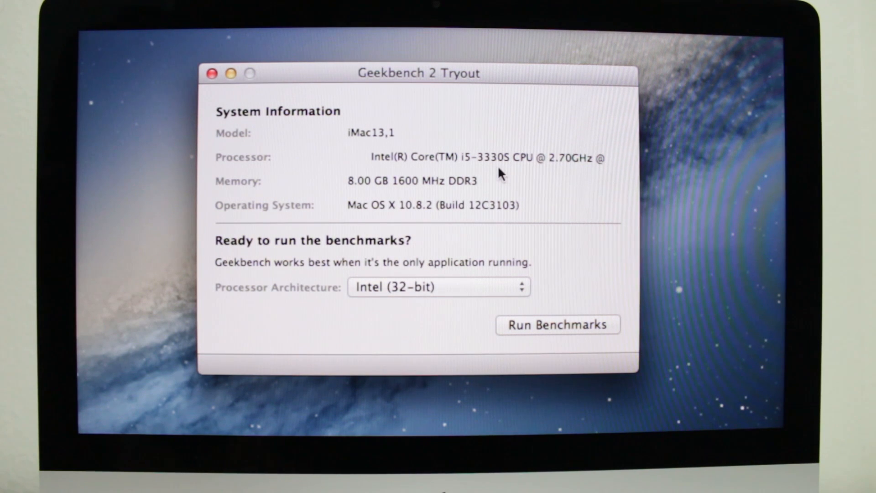
mouse_move(523, 180)
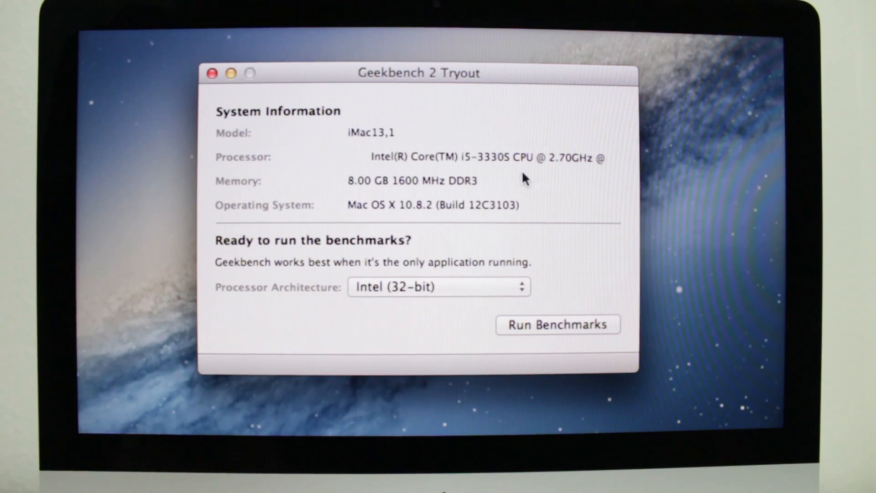
mouse_move(431, 190)
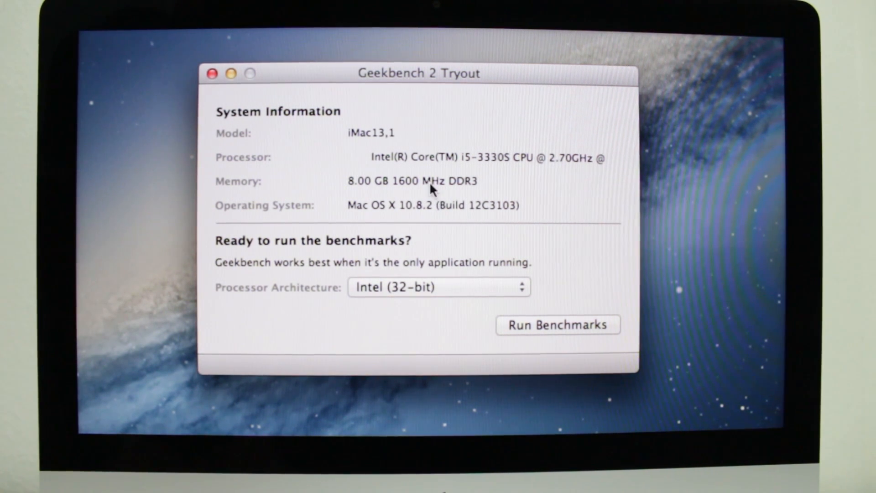
mouse_move(399, 257)
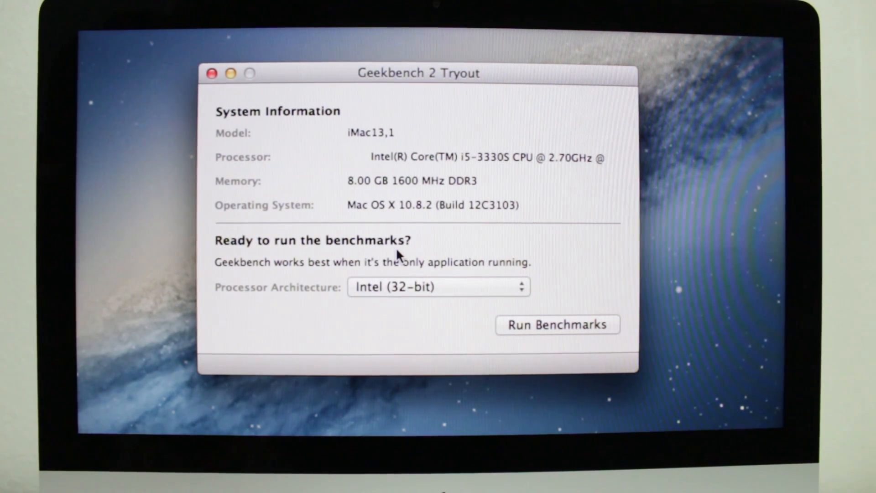
mouse_move(351, 220)
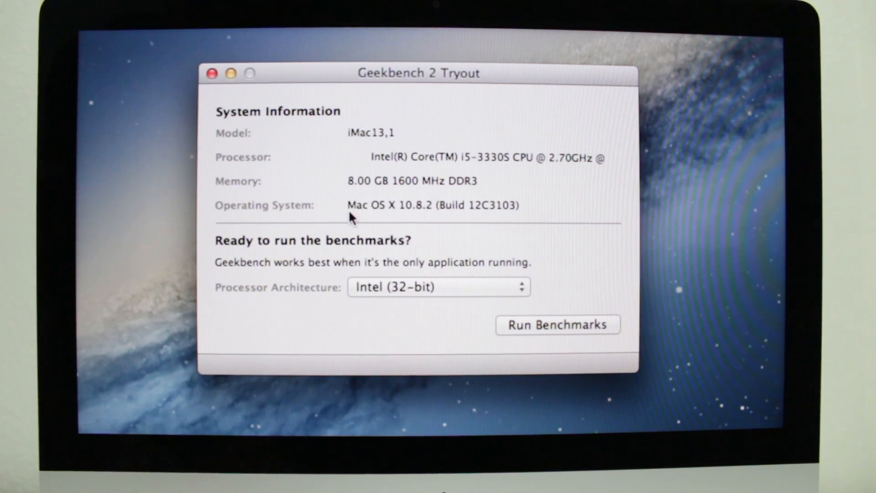
mouse_move(434, 231)
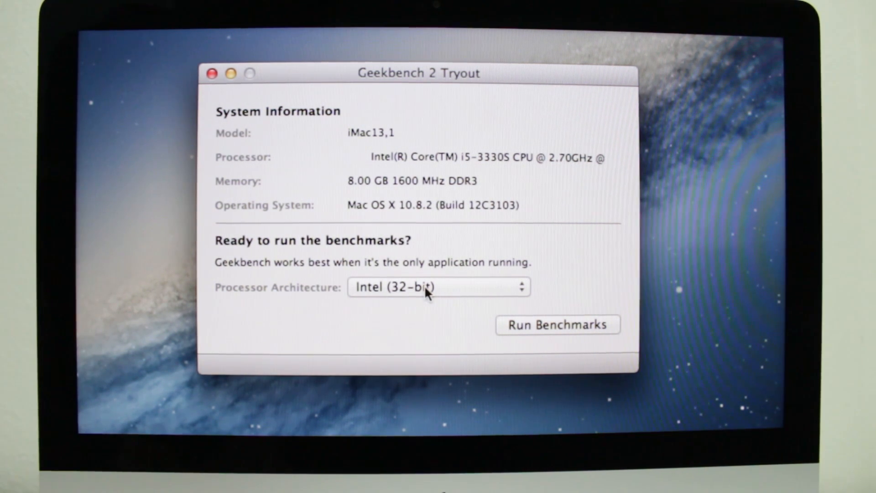
mouse_move(452, 330)
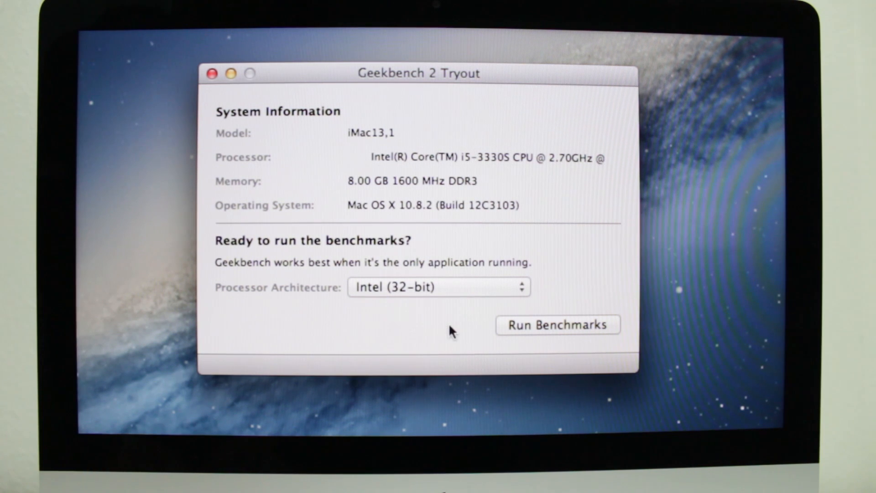
- Launch the 32-bit Geekbench 2 benchmark run with Run Benchmarks
left_click(557, 325)
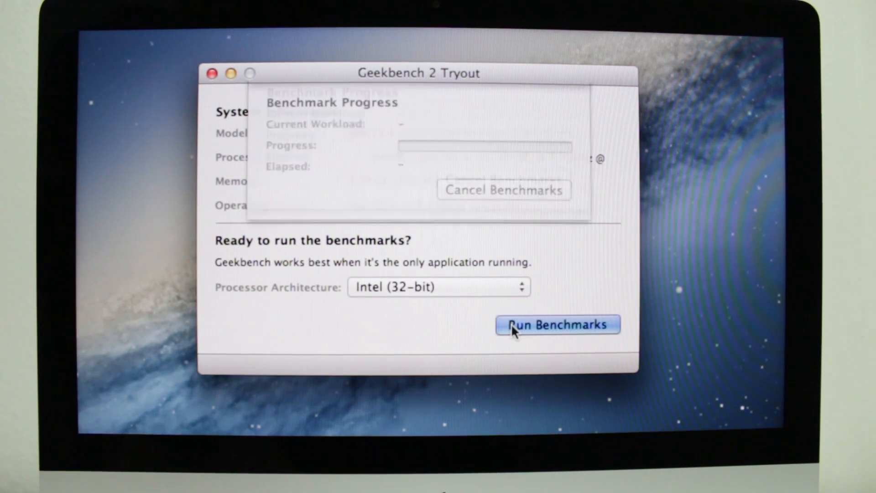
left_click(558, 325)
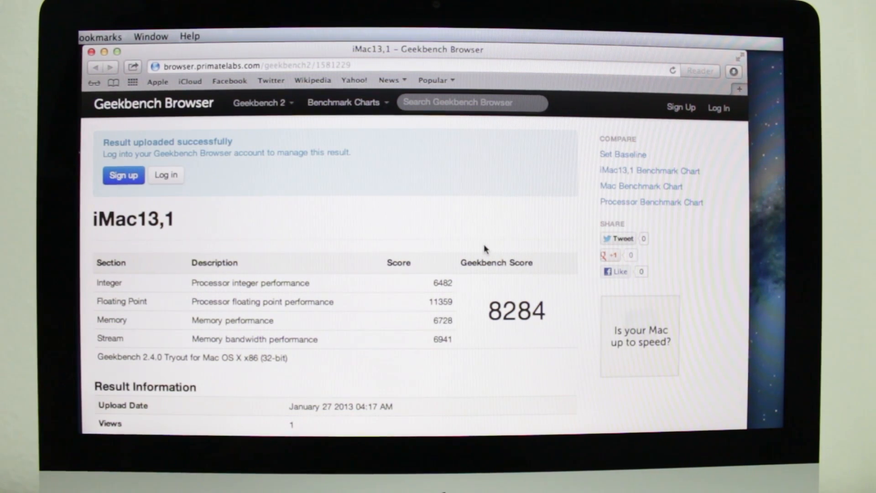
- Scroll through the iMac13,1 result's system information and integer and floating point scores
scroll("down", 3)
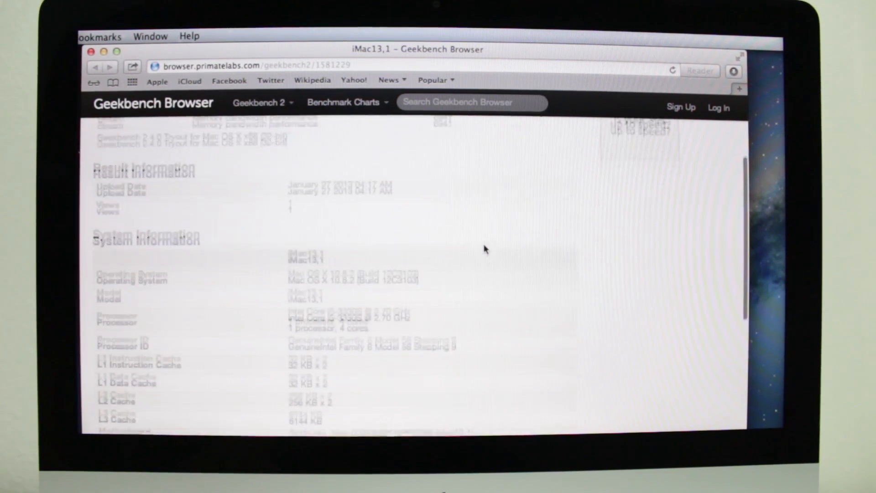
scroll("down", 3)
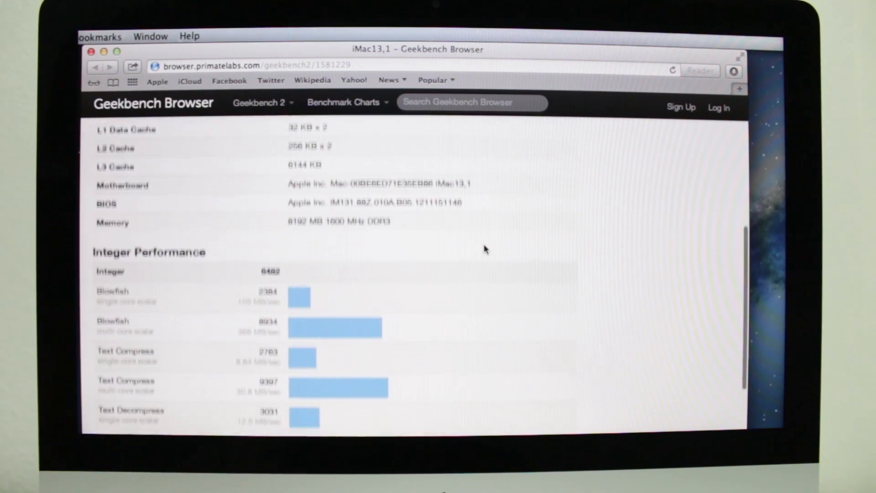
scroll("down", 3)
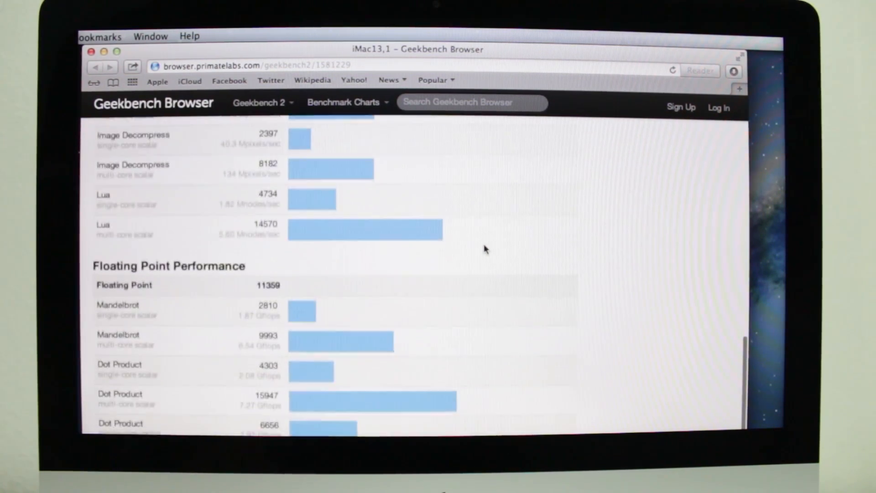
scroll("down", 3)
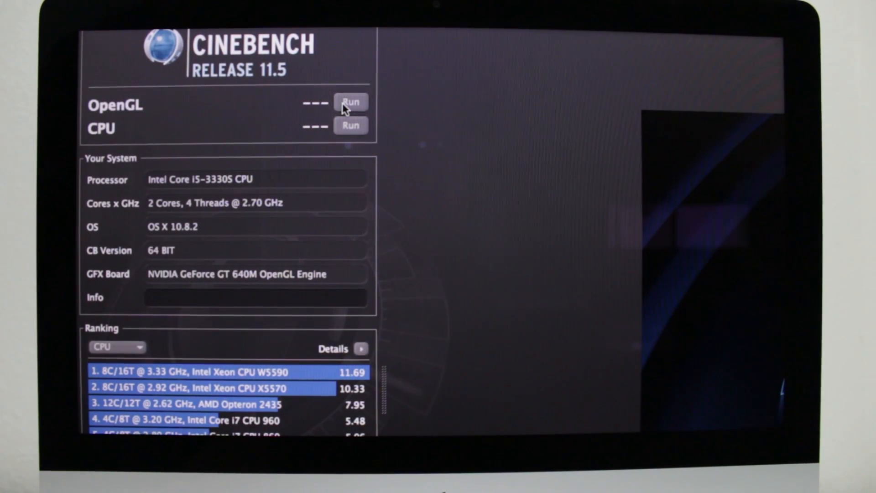
- Run the OpenGL benchmark in Cinebench 11.5
left_click(350, 101)
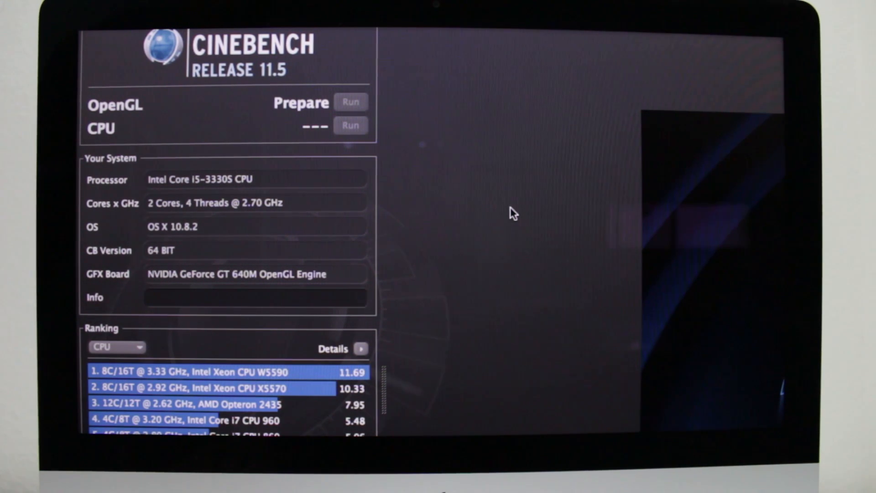
mouse_move(184, 286)
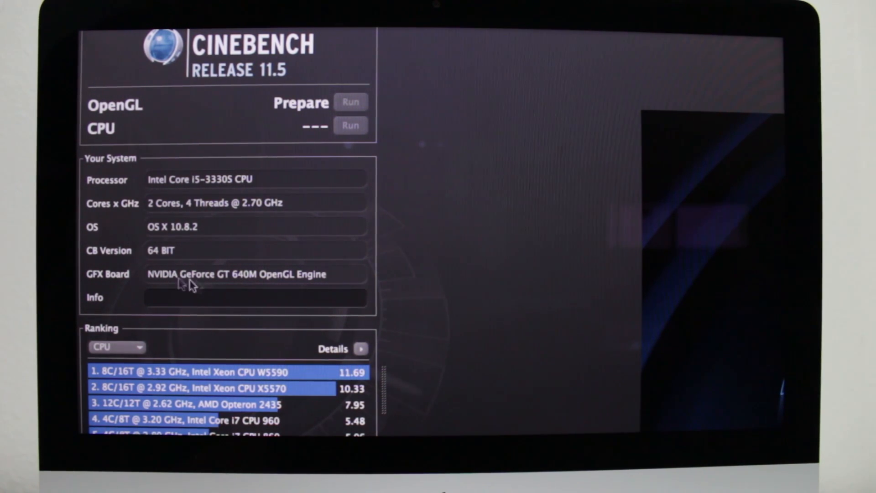